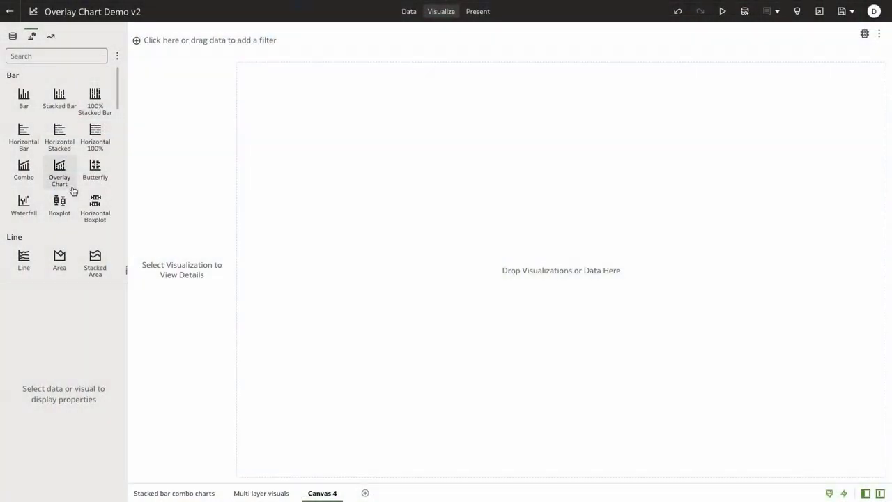
{"action": "mouse_move", "coordinate": [59, 168]}
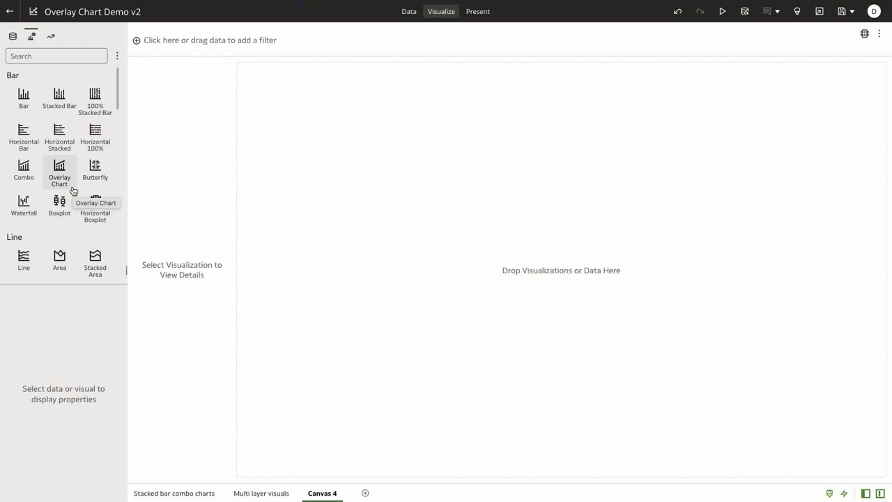
Add an empty Overlay Chart to the canvas and list the layer types to add
{"action": "left_click", "coordinate": [58, 170]}
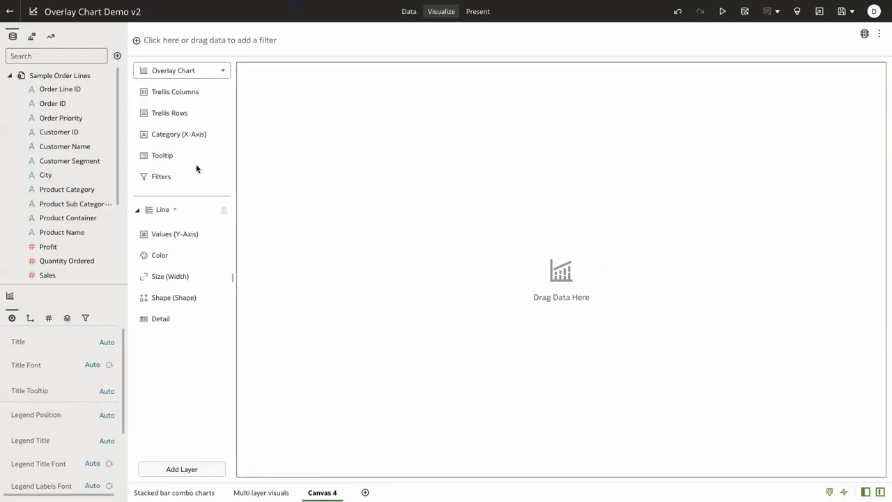
{"action": "mouse_move", "coordinate": [198, 93]}
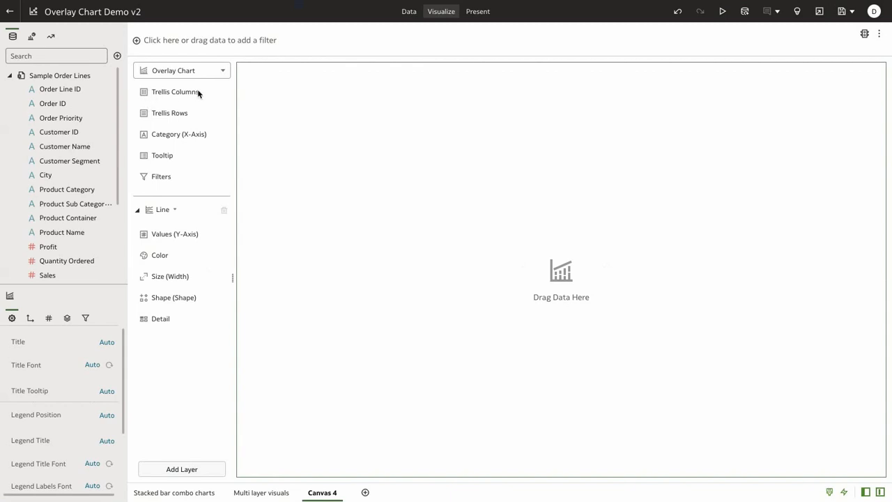
{"action": "mouse_move", "coordinate": [162, 184]}
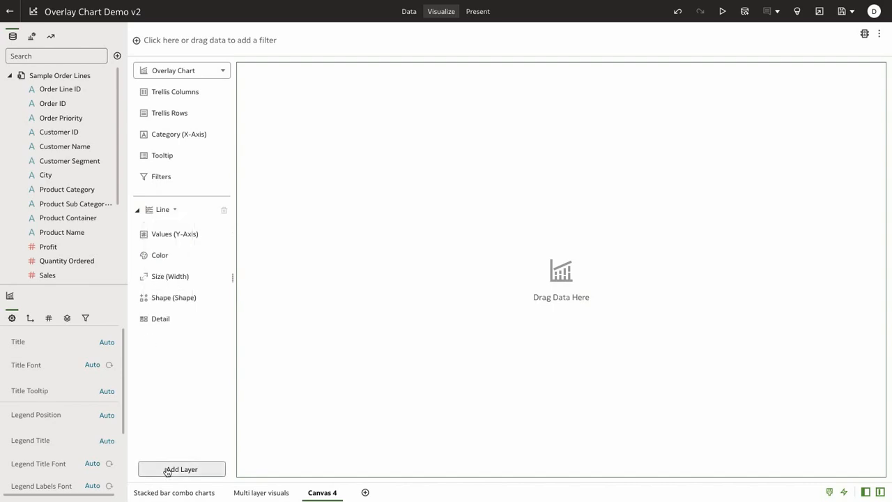
{"action": "left_click", "coordinate": [182, 468]}
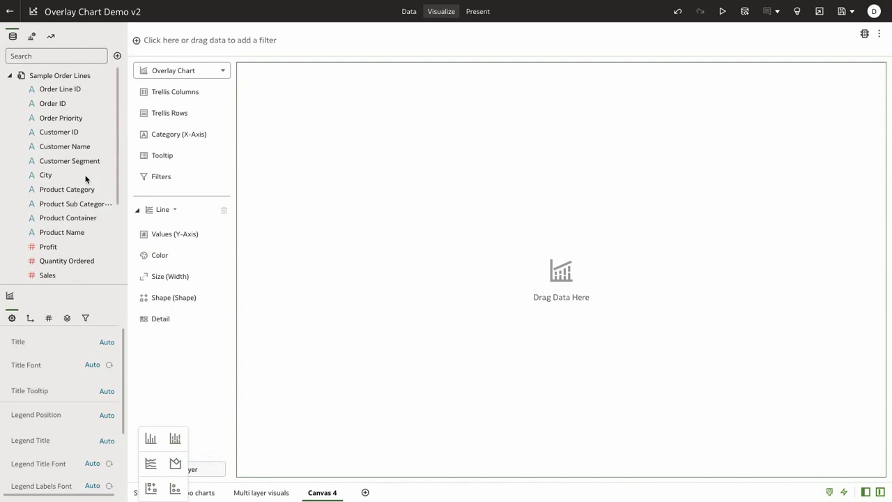
Plot Customer Segment on the X-axis and make the new layer a Stacked Bar
{"action": "left_click_drag", "start_coordinate": [70, 160], "coordinate": [178, 134]}
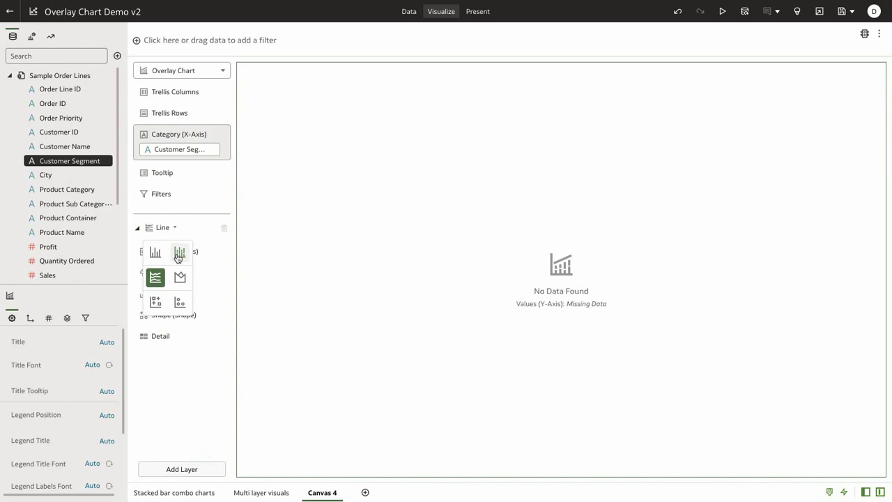
{"action": "left_click", "coordinate": [155, 251]}
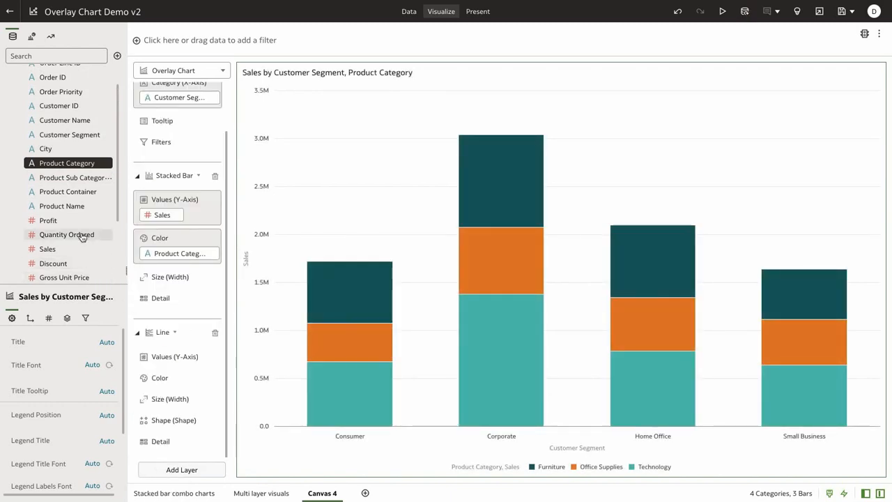
Plot Quantity Ordered as the Line layer's values
{"action": "left_click_drag", "start_coordinate": [67, 234], "coordinate": [178, 357]}
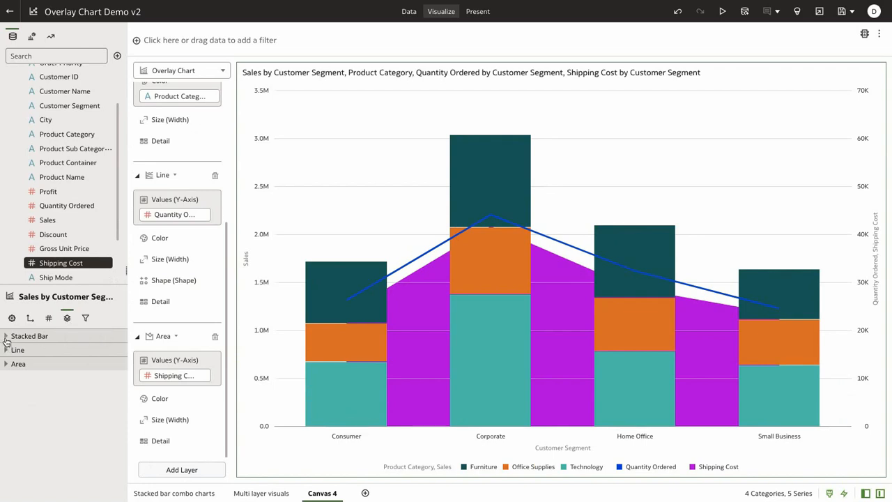
Expand the Stacked Bar and Line layer settings in the properties panel
{"action": "left_click", "coordinate": [30, 335]}
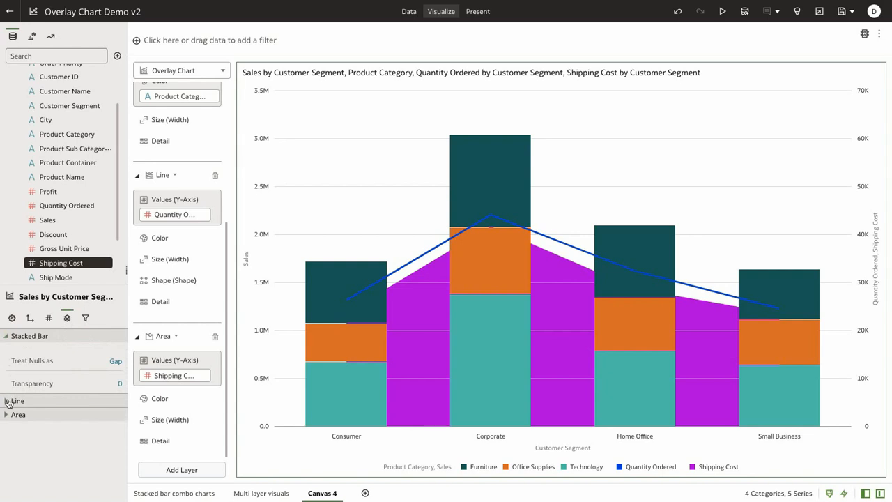
{"action": "left_click", "coordinate": [17, 381]}
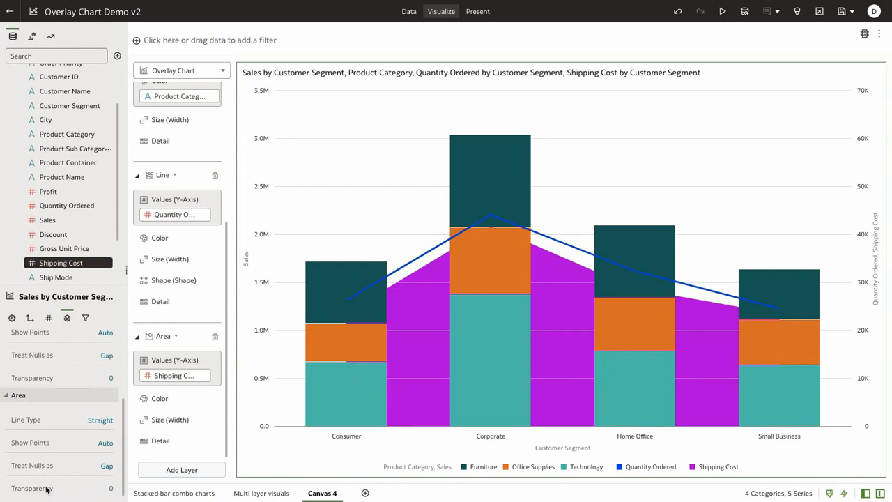
{"action": "mouse_move", "coordinate": [106, 495]}
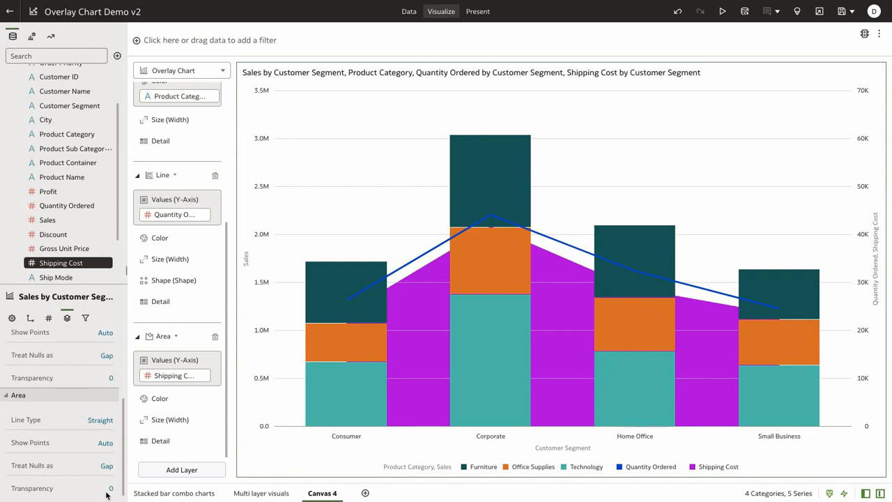